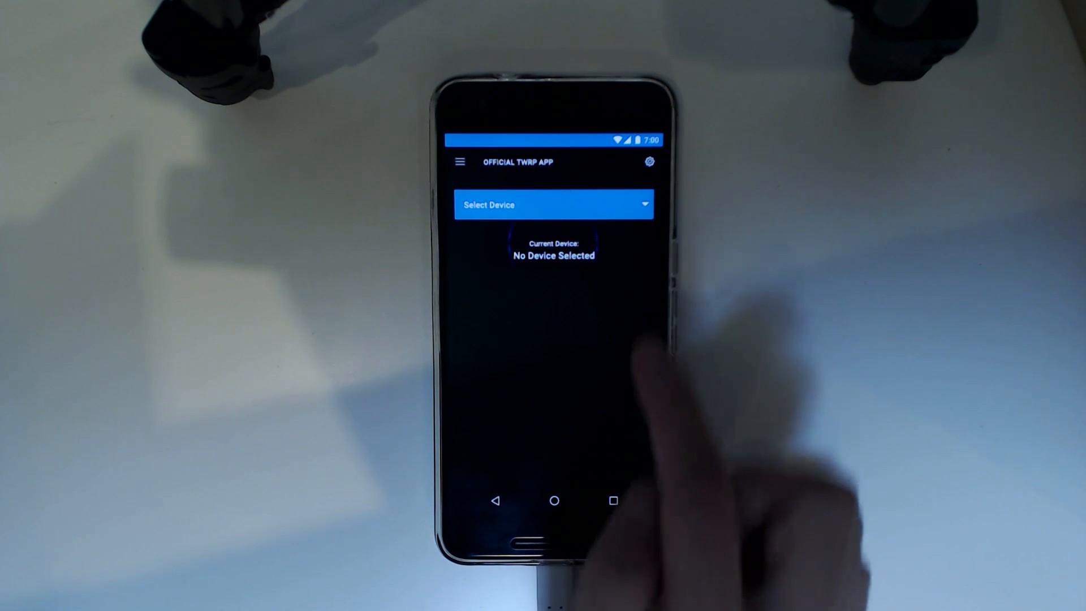
- Open the supported device list and scroll through it
{"action": "left_click", "coordinate": [553, 204]}
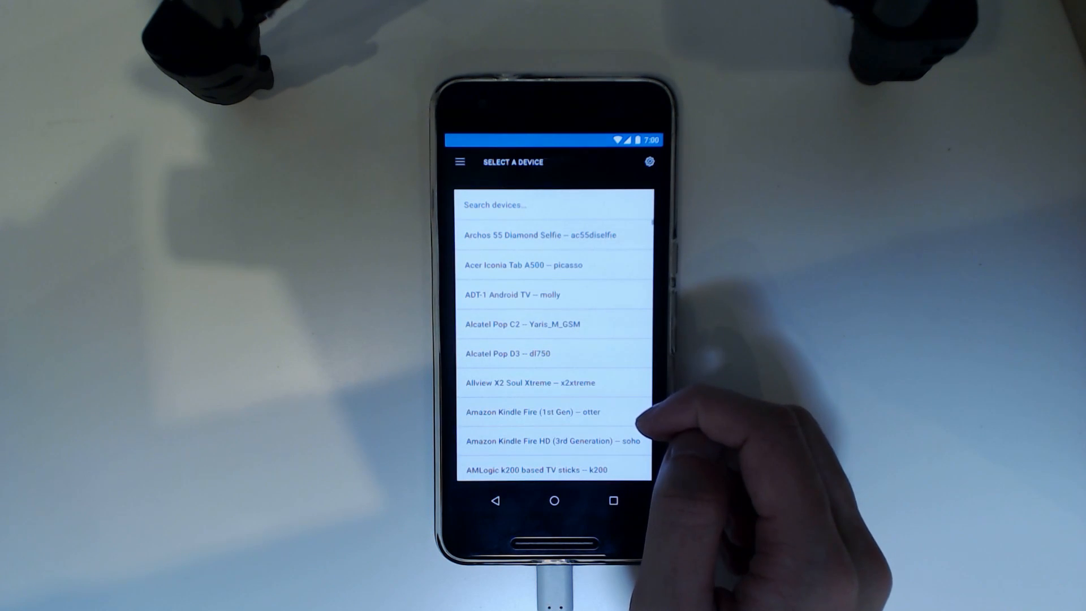
{"action": "scroll", "scroll_direction": "down", "scroll_amount": 3}
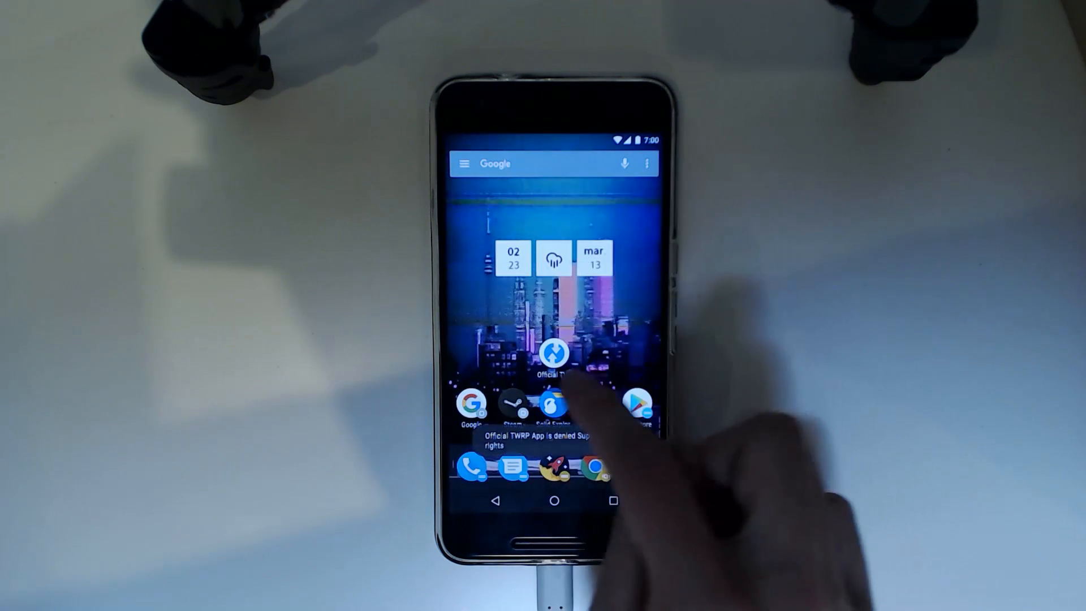
- Reopen the Official TWRP App to choose the Huawei Nexus 6P (angler) image
{"action": "left_click", "coordinate": [553, 355]}
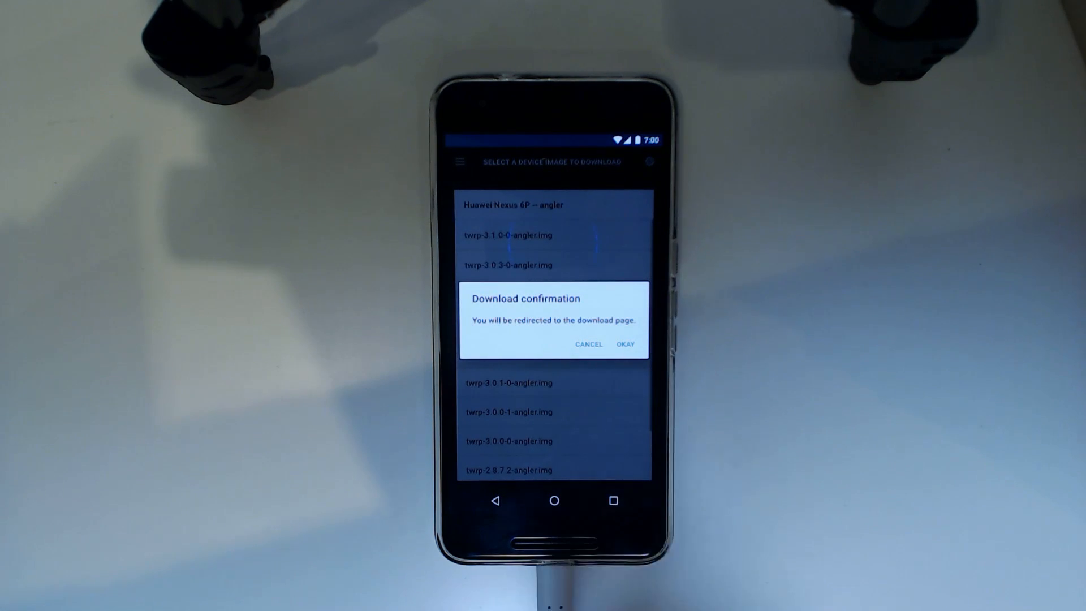
- Confirm the download prompt to get twrp-3.1.0-0-angler.img from the download page
{"action": "left_click", "coordinate": [624, 344]}
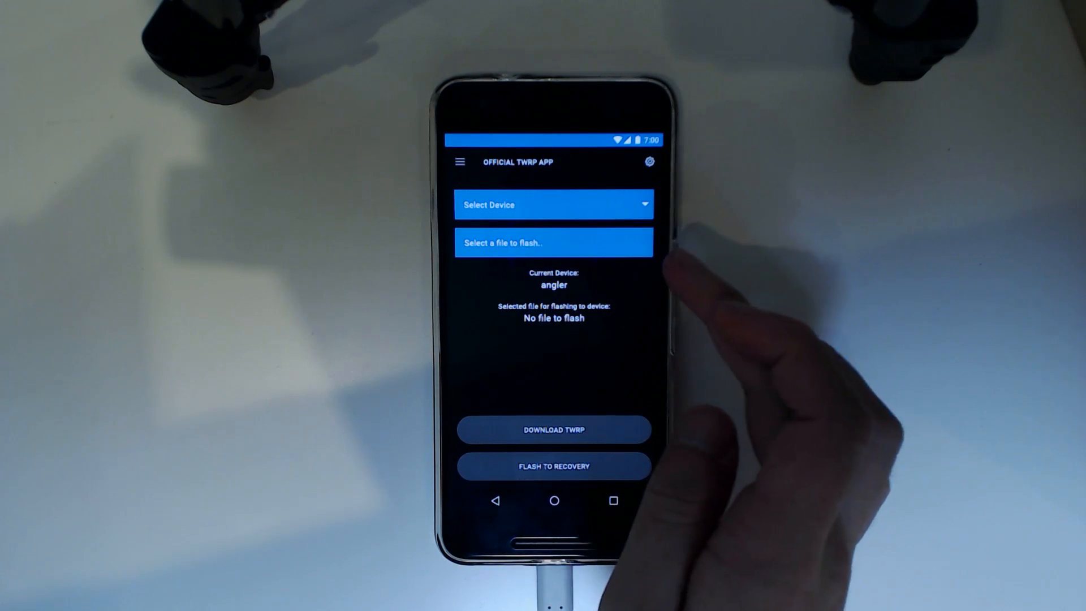
- Flash twrp-3.1.0-0-angler.img to recovery and bring up the reboot options
{"action": "left_click", "coordinate": [552, 242]}
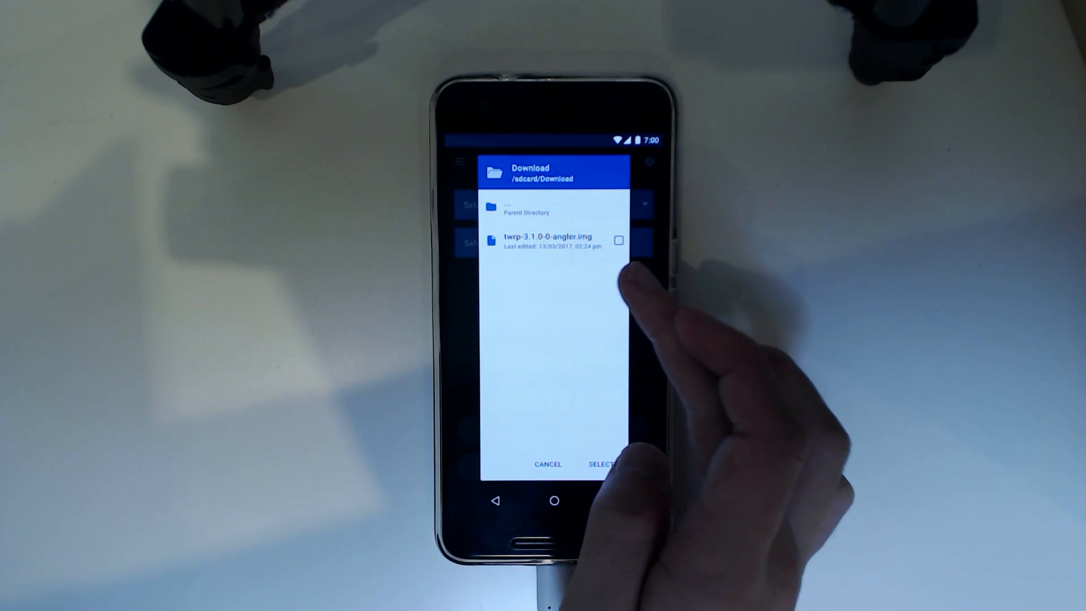
{"action": "left_click", "coordinate": [617, 240]}
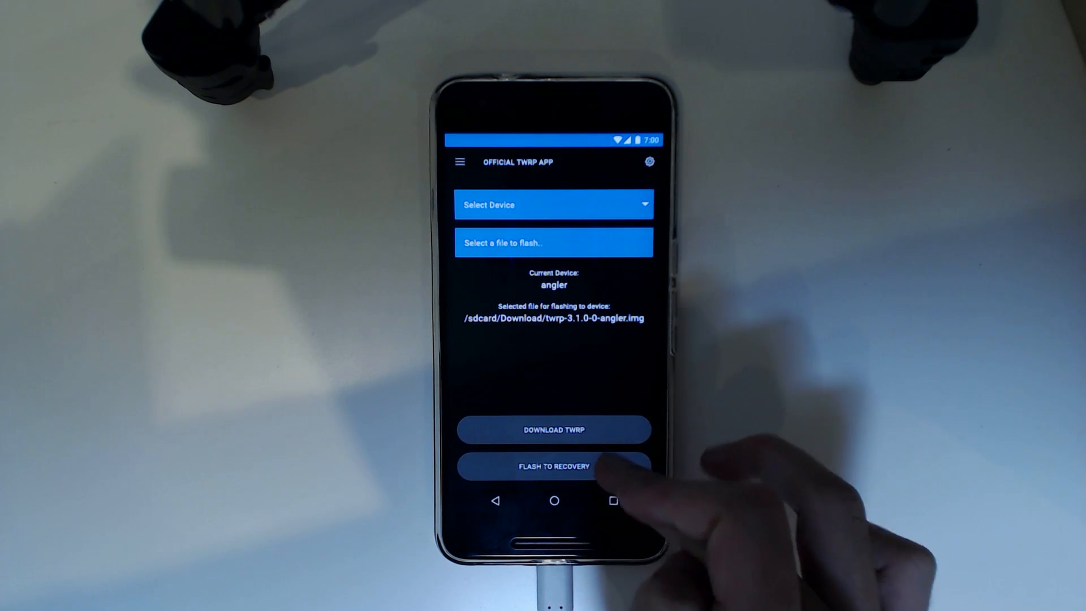
{"action": "left_click", "coordinate": [553, 466]}
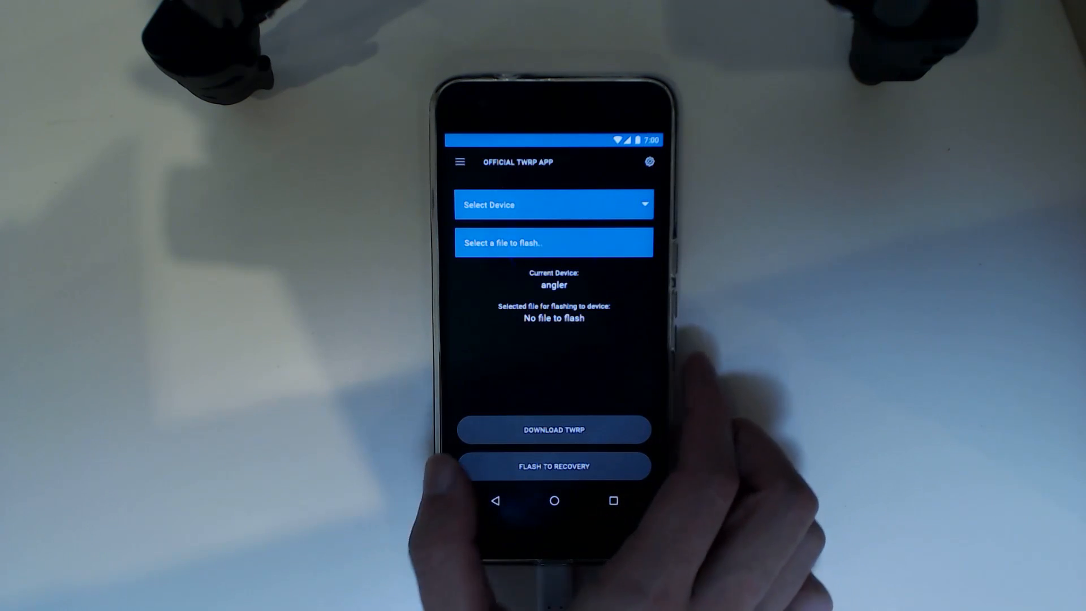
{"action": "left_click", "coordinate": [460, 161]}
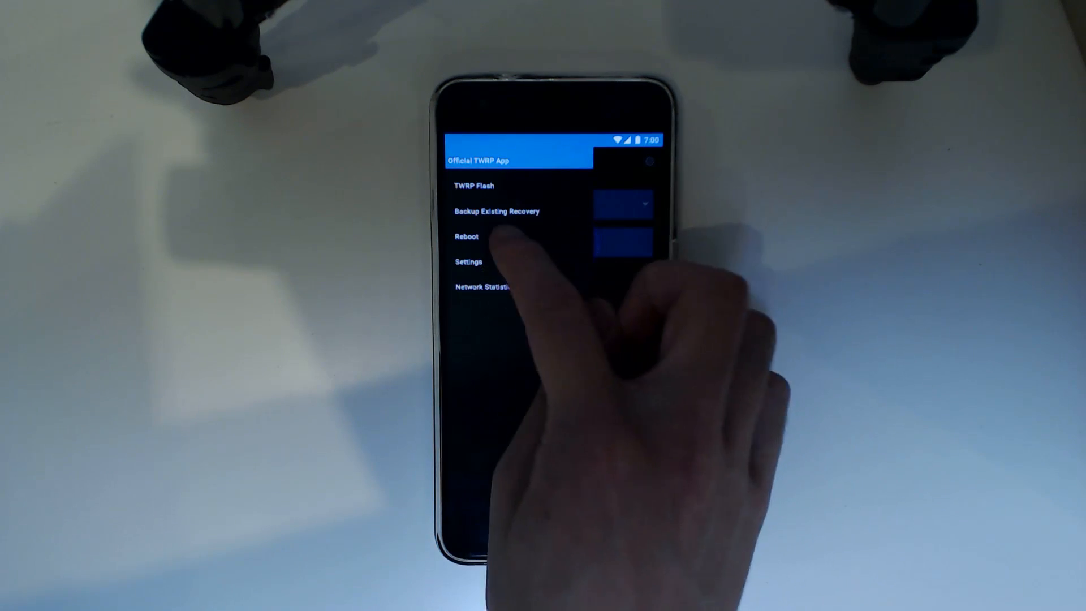
{"action": "left_click", "coordinate": [466, 236]}
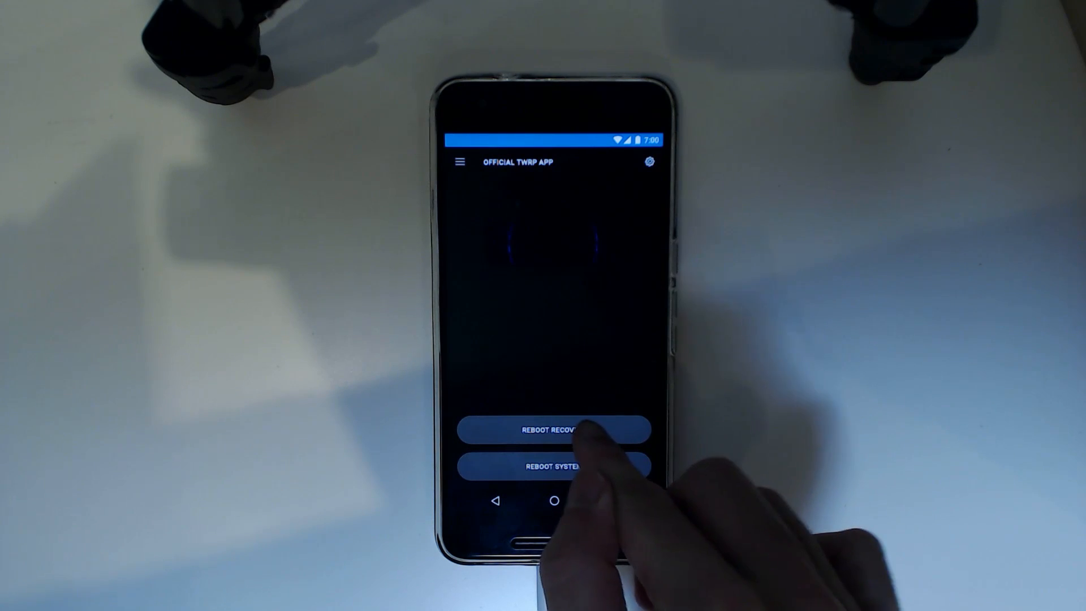